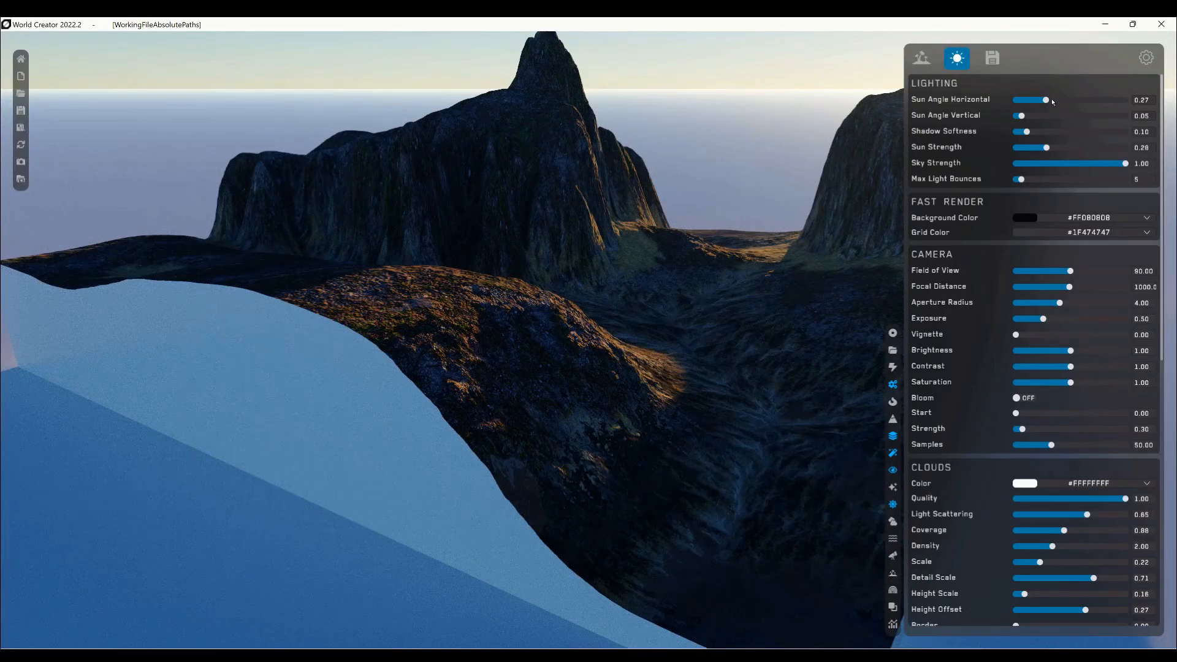
{"action": "mouse_move", "coordinate": [1025, 117]}
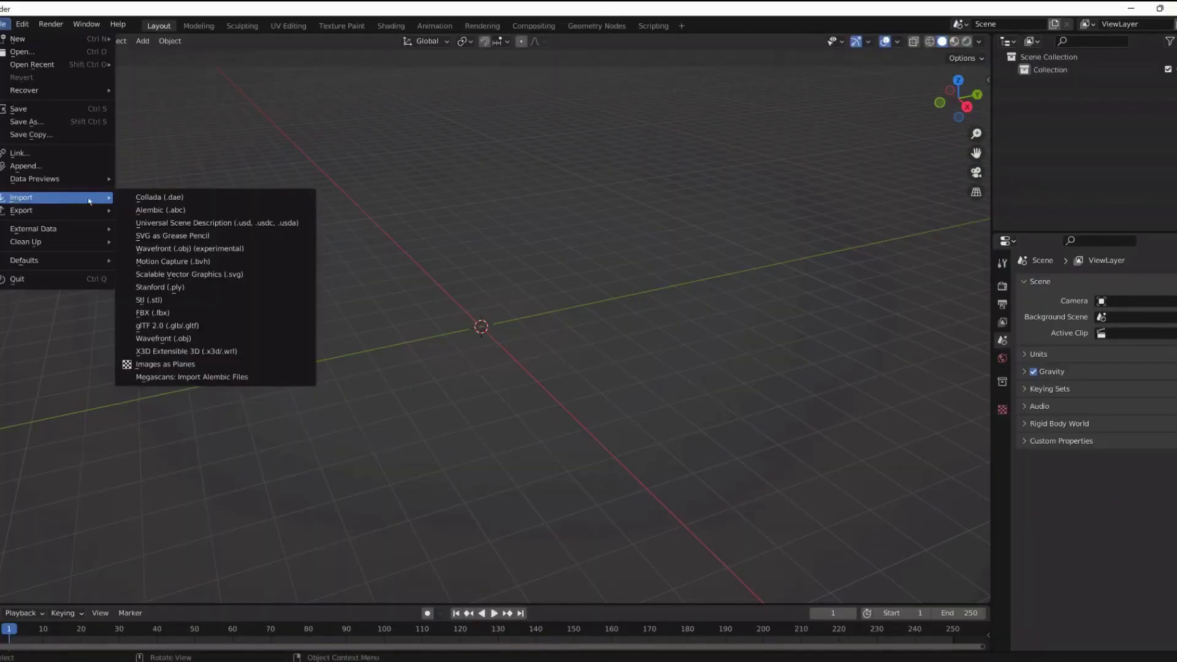
{"action": "mouse_move", "coordinate": [218, 223]}
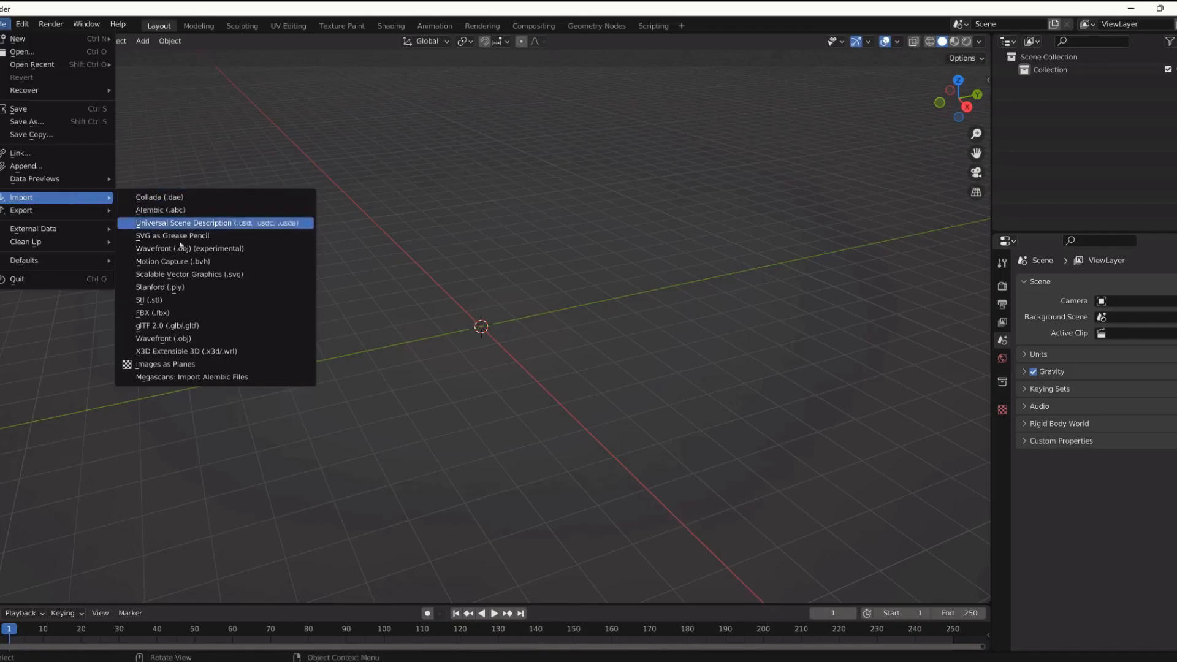
- Import Mesh_0.fbx from Documents\World Creator\Export via the FBX importer
{"action": "left_click", "coordinate": [152, 313]}
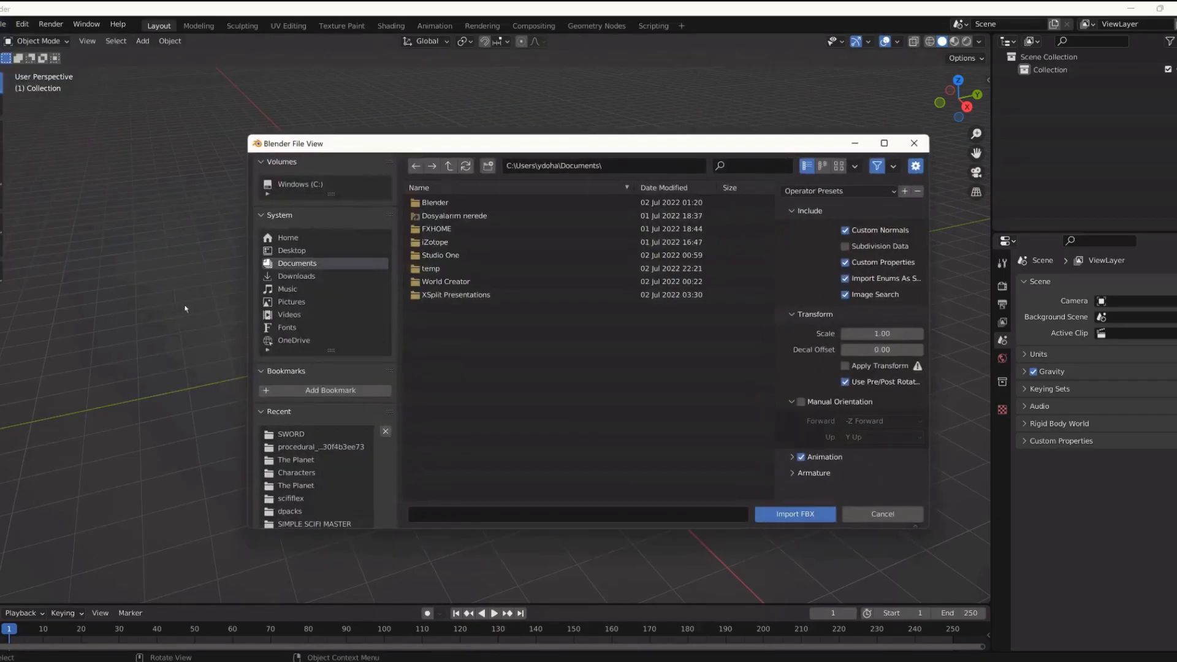
{"action": "left_click", "coordinate": [456, 294]}
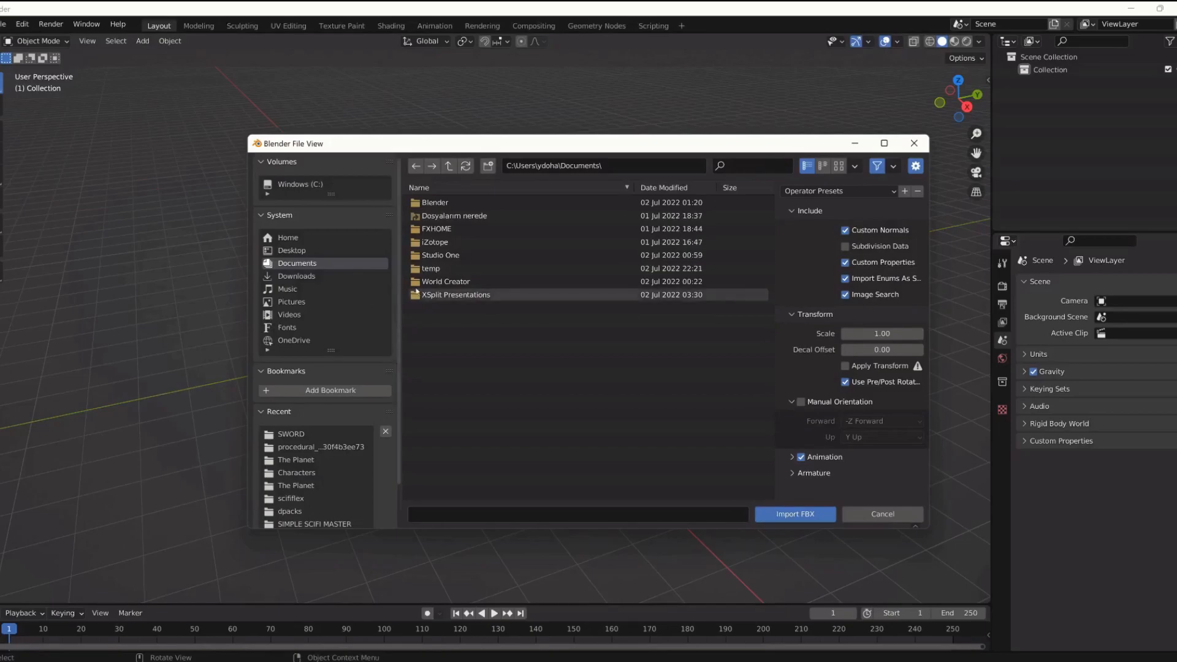
{"action": "double_click", "coordinate": [446, 282]}
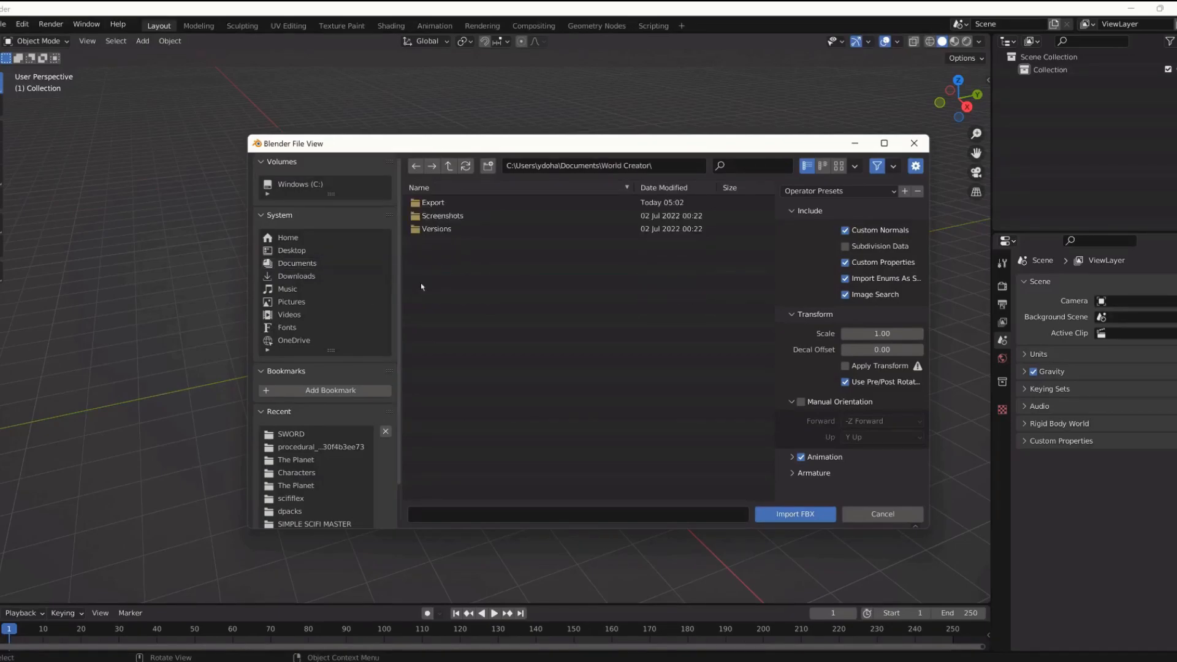
{"action": "double_click", "coordinate": [431, 202]}
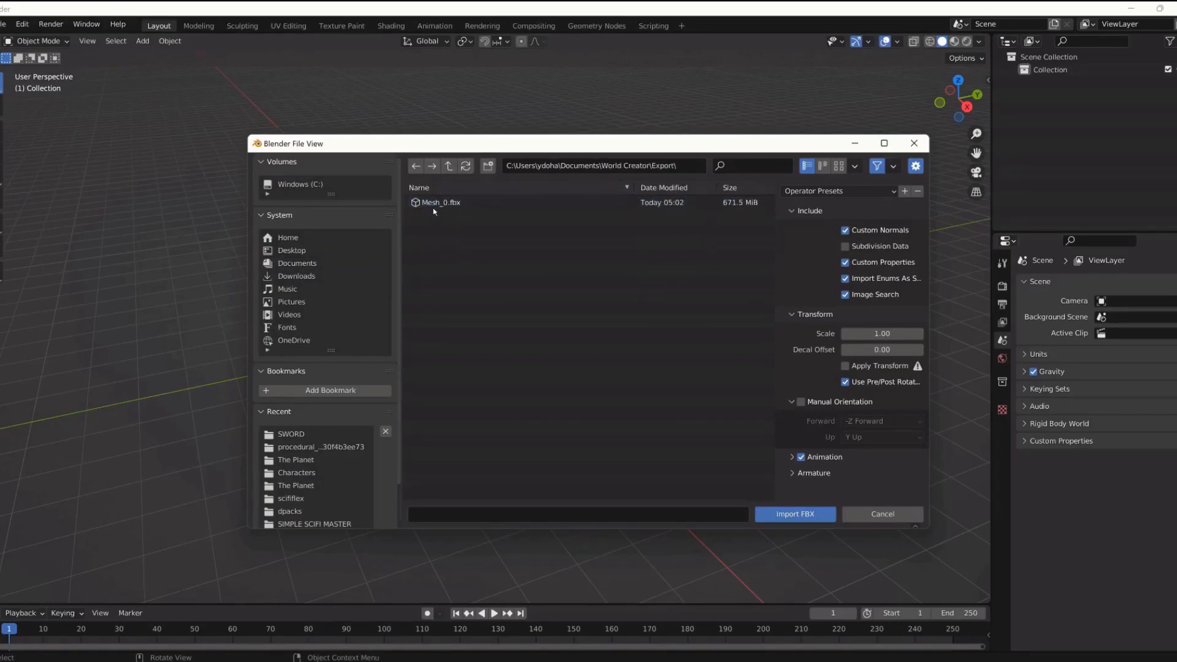
{"action": "left_click", "coordinate": [882, 514]}
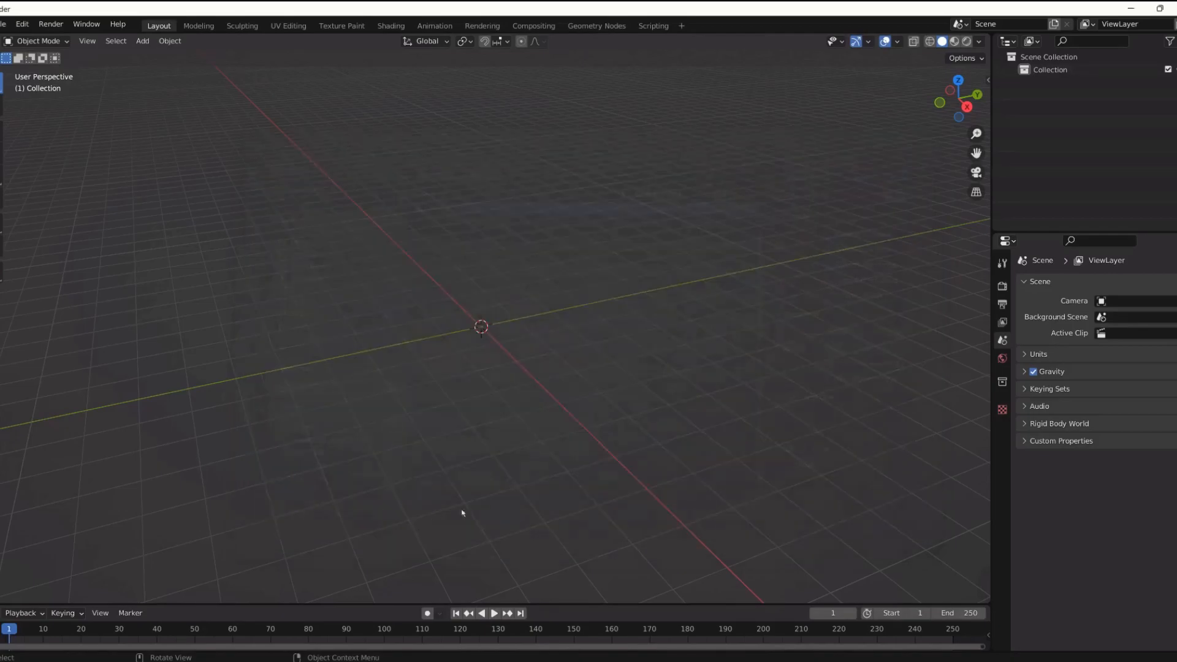
{"action": "mouse_move", "coordinate": [485, 489]}
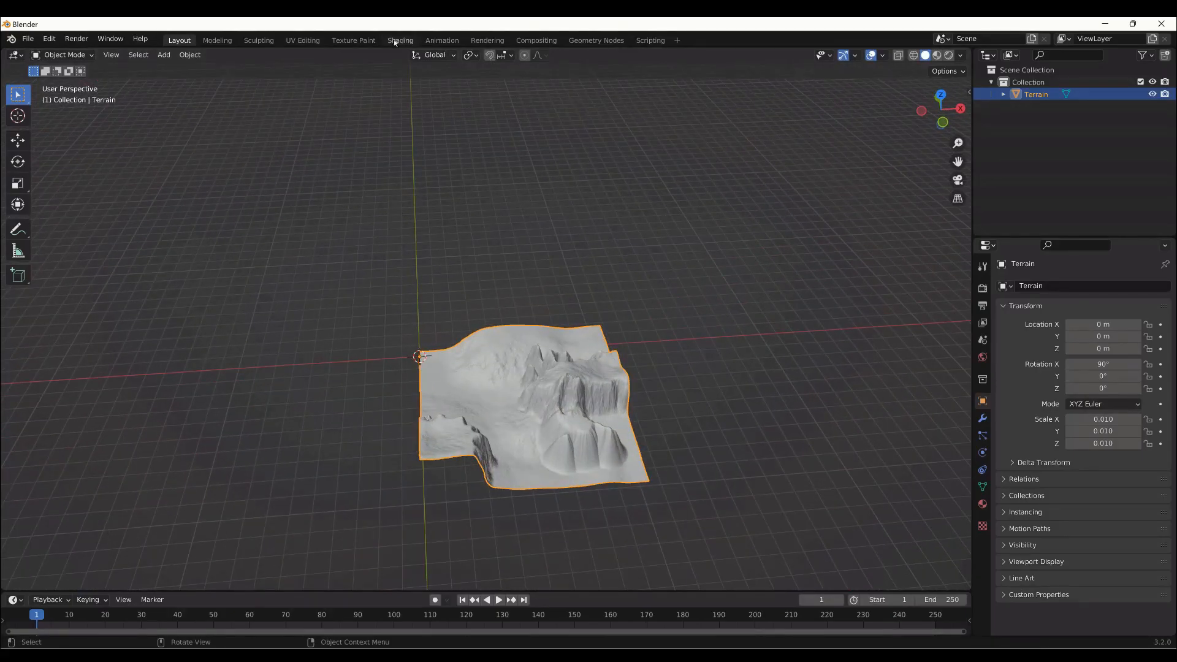
- Switch to the Shading workspace to show the Terrain's node graph and lit preview
{"action": "left_click", "coordinate": [399, 39]}
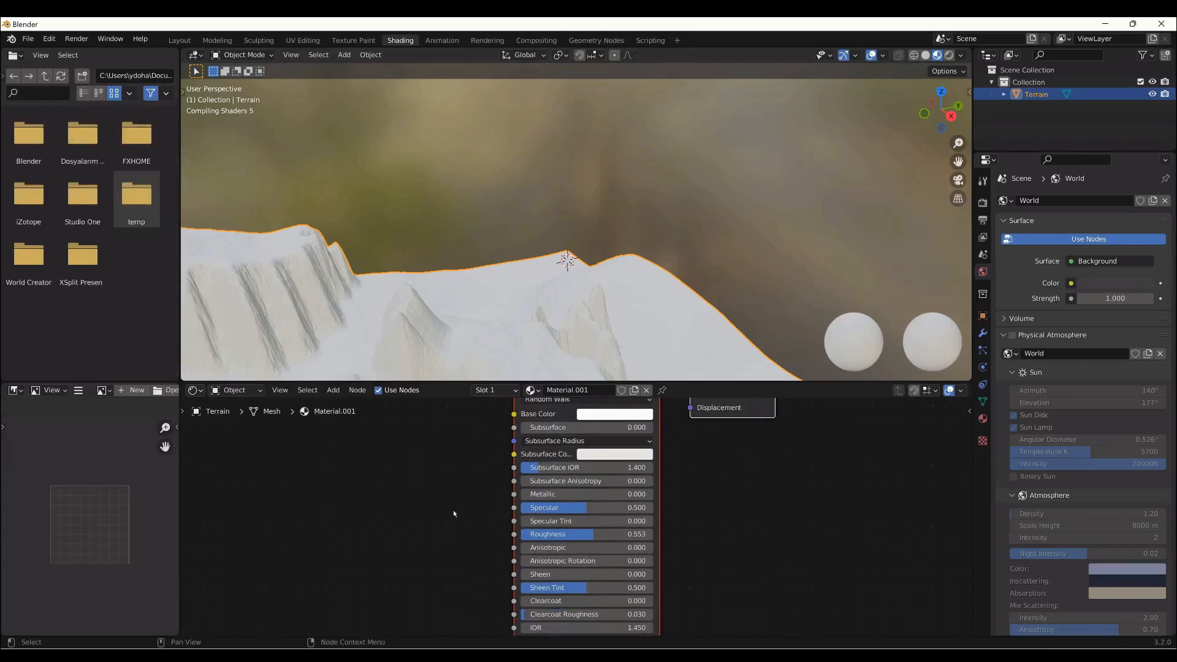
{"action": "mouse_move", "coordinate": [702, 386]}
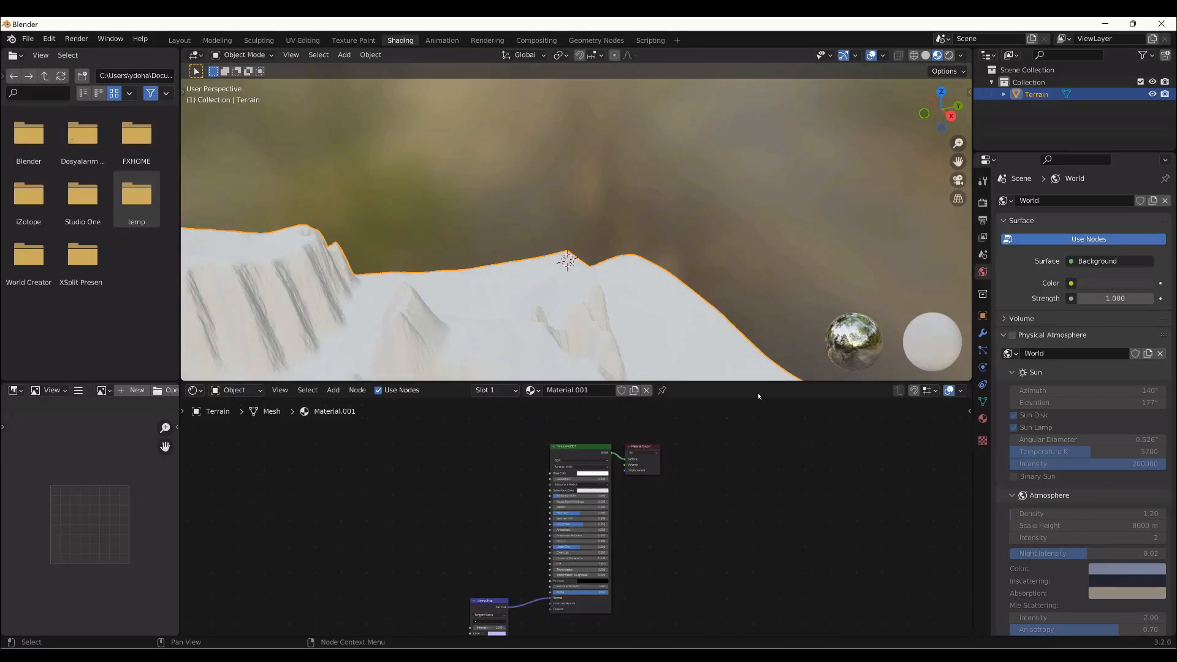
{"action": "mouse_move", "coordinate": [596, 351]}
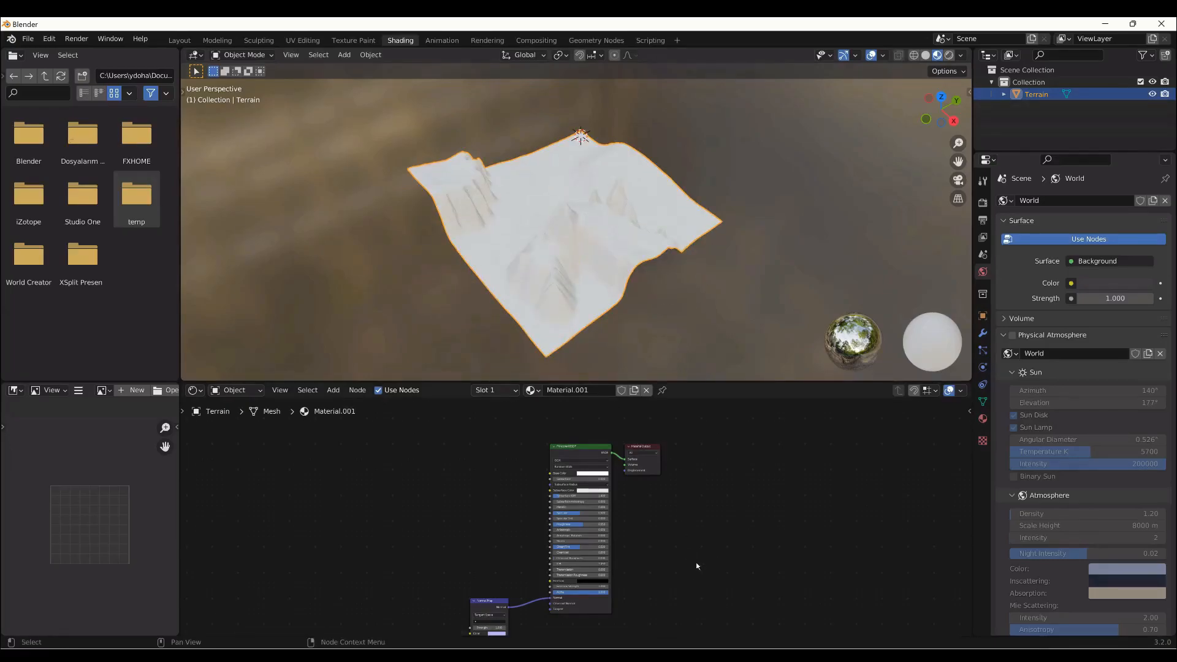
{"action": "mouse_move", "coordinate": [516, 462]}
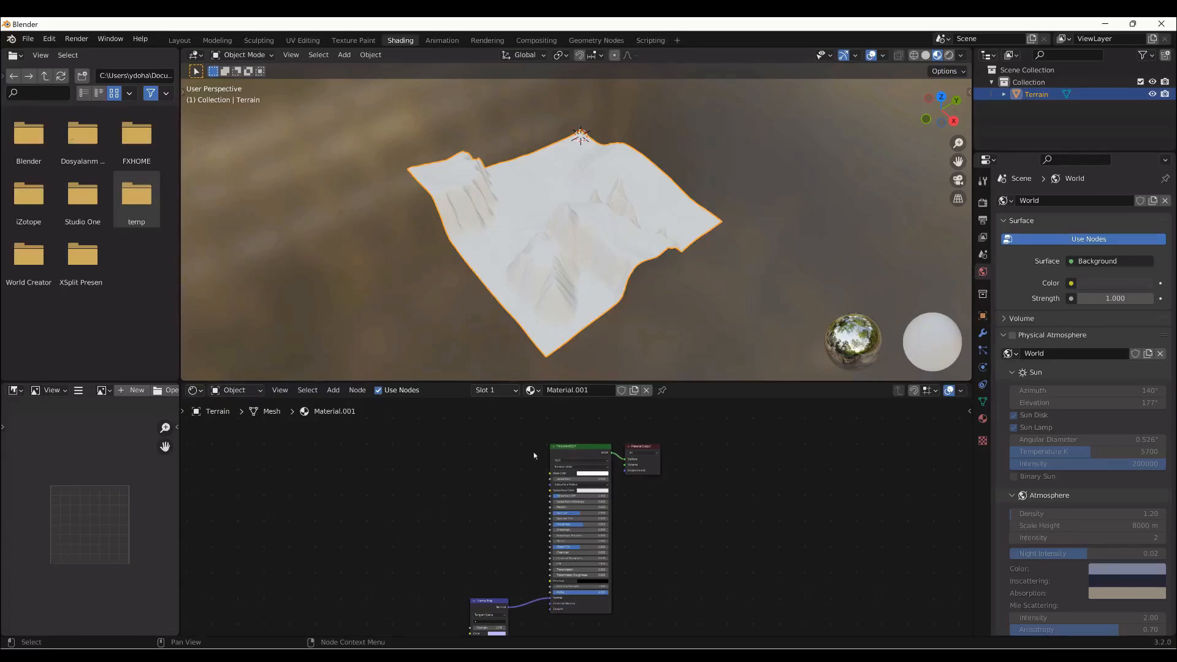
- Add an Image Texture node loaded with Colormap_0.exr for the material's base colour
{"action": "left_click", "coordinate": [344, 390]}
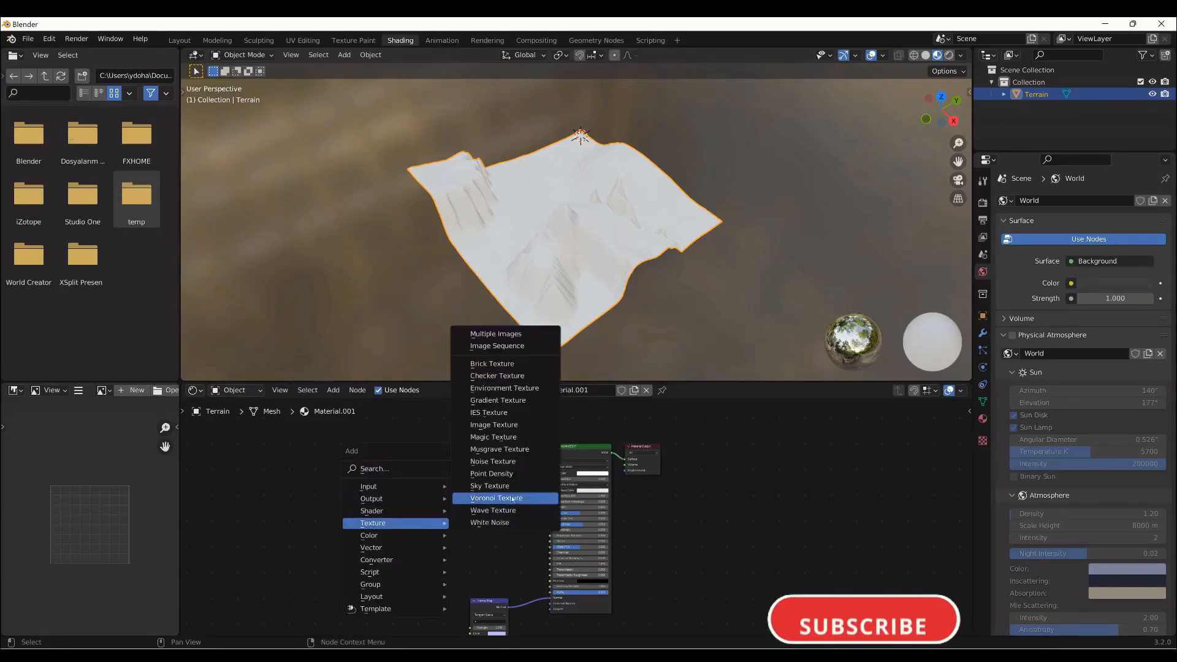
{"action": "mouse_move", "coordinate": [493, 426]}
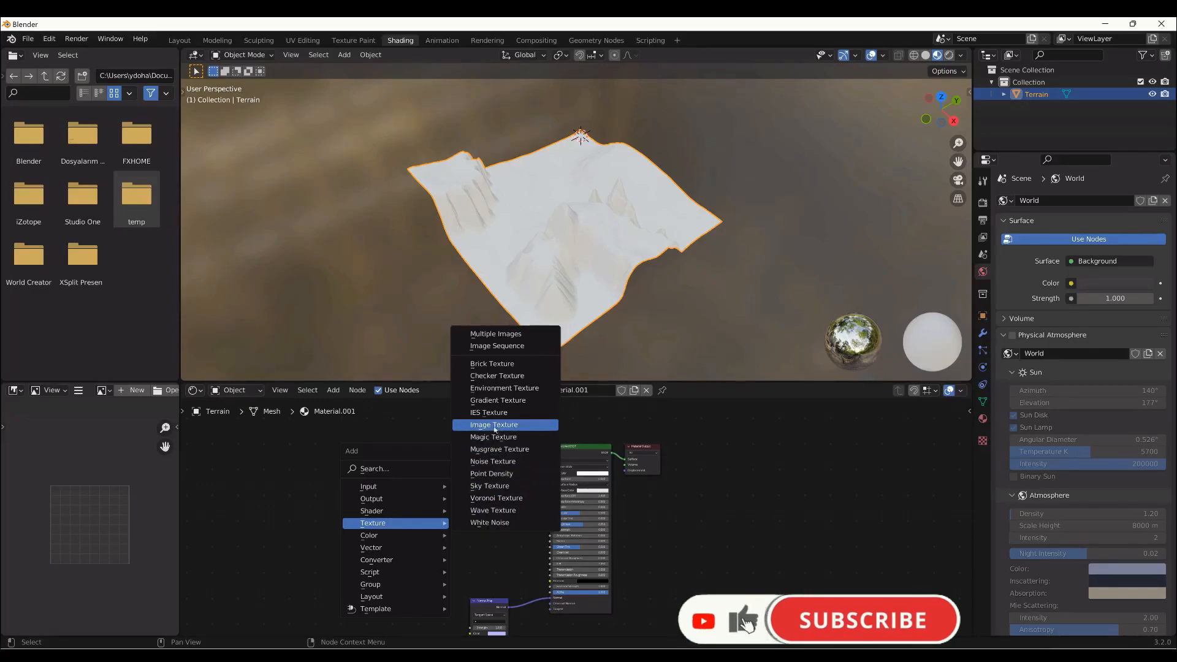
{"action": "left_click", "coordinate": [492, 425]}
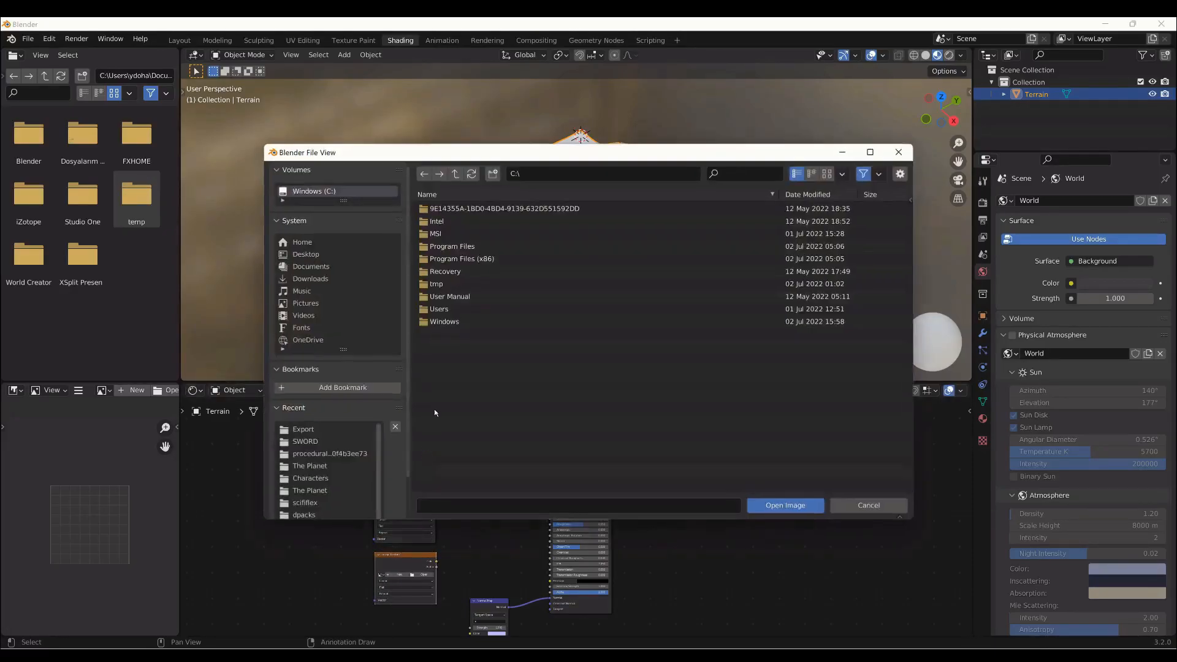
{"action": "left_click", "coordinate": [310, 266]}
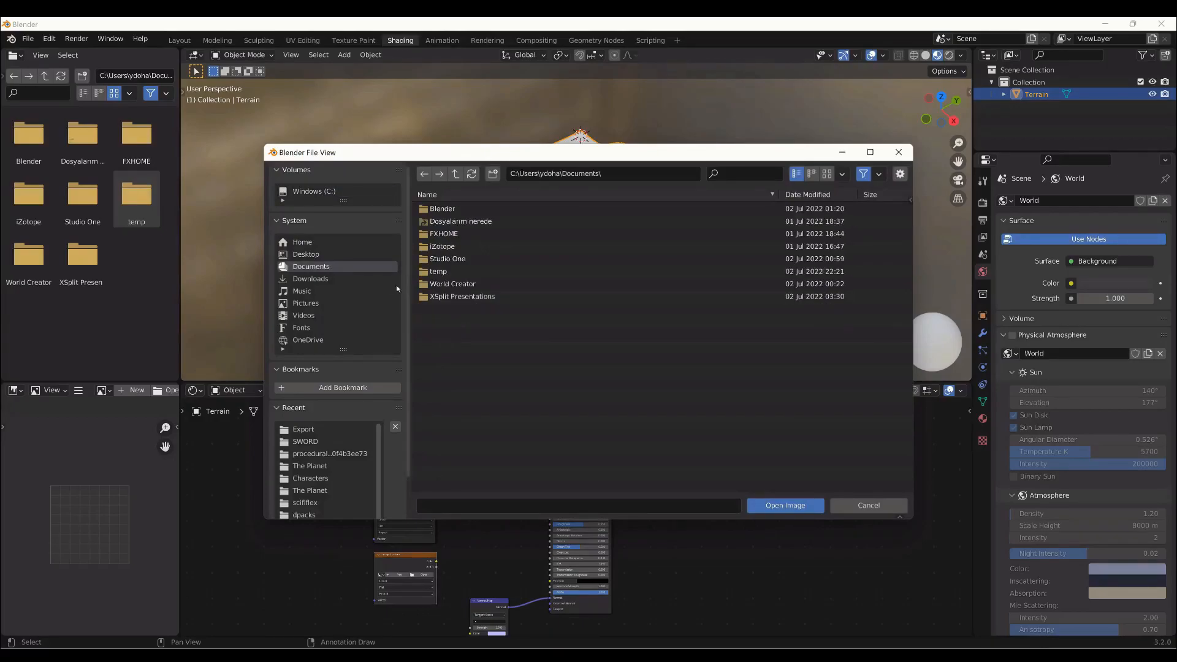
{"action": "double_click", "coordinate": [303, 430]}
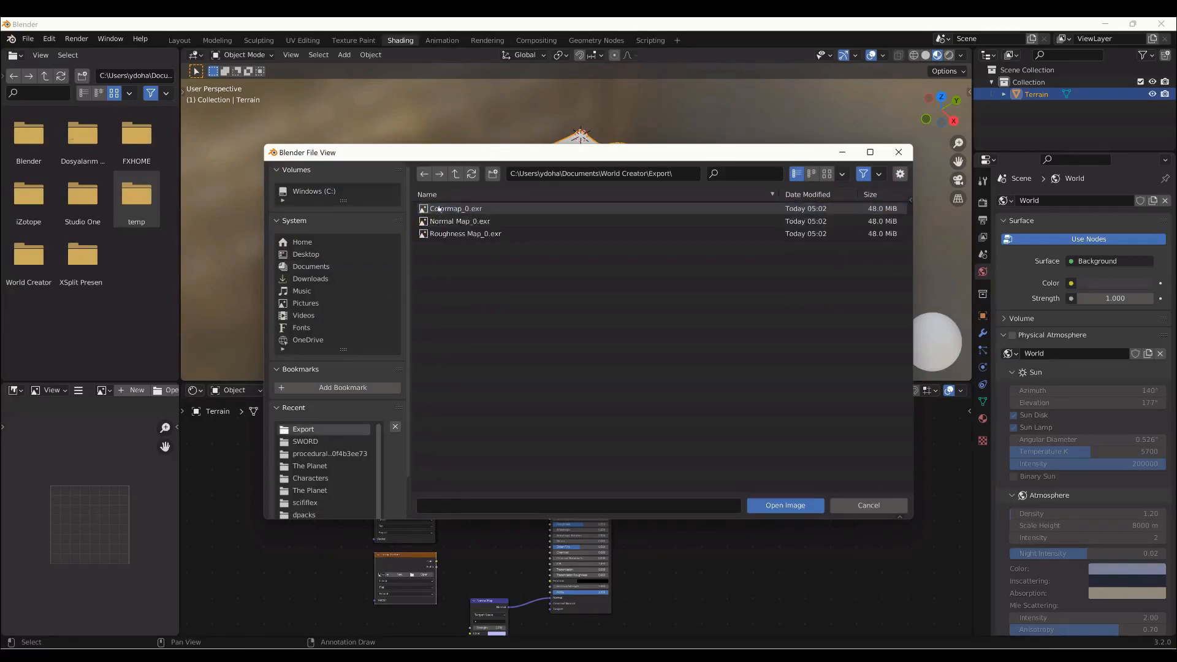
{"action": "left_click", "coordinate": [784, 504]}
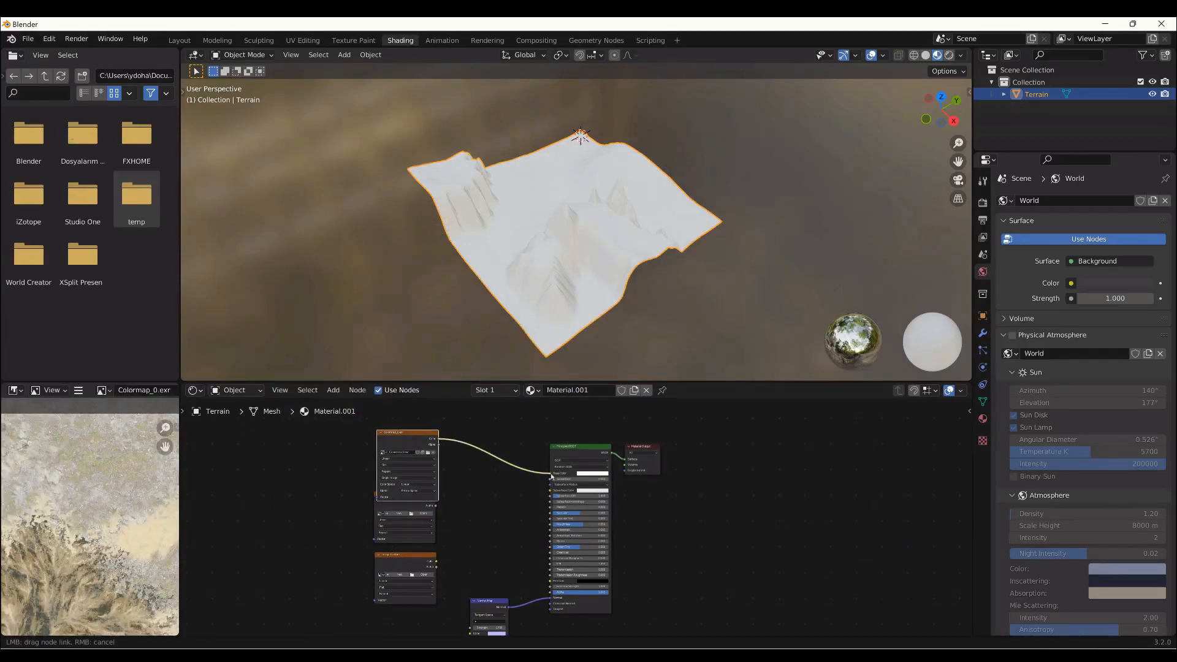
- Load Normal Map_0.exr into a second image texture feeding the shader's normals
{"action": "left_click", "coordinate": [551, 474]}
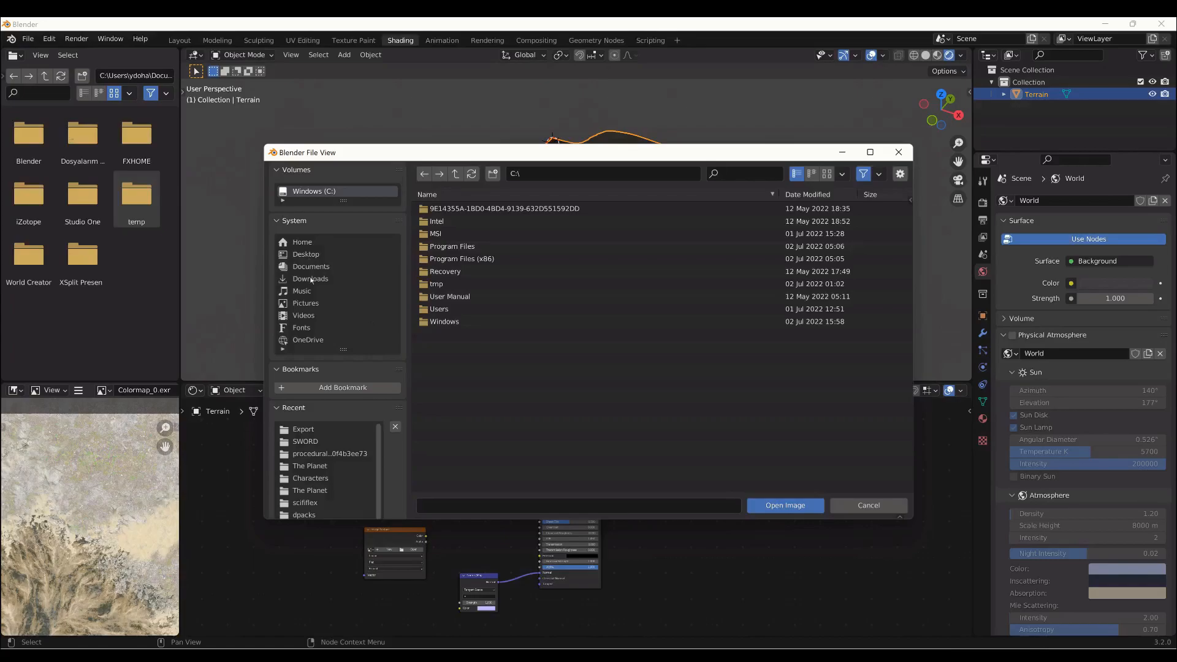
{"action": "left_click", "coordinate": [310, 269]}
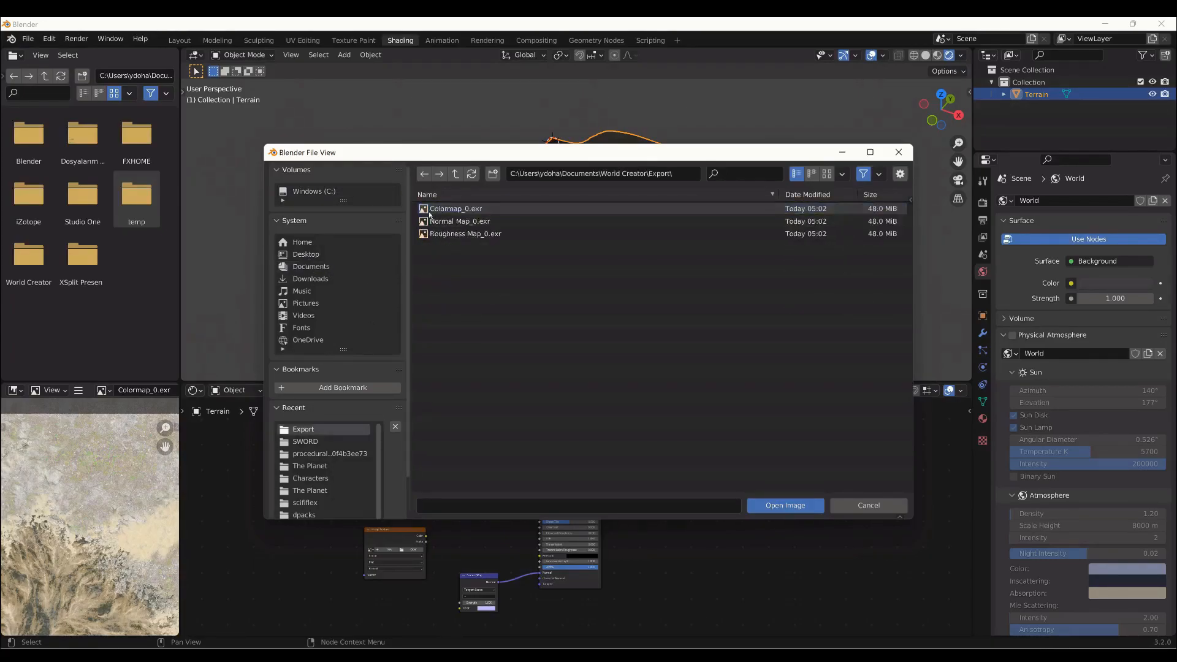
{"action": "left_click", "coordinate": [783, 503]}
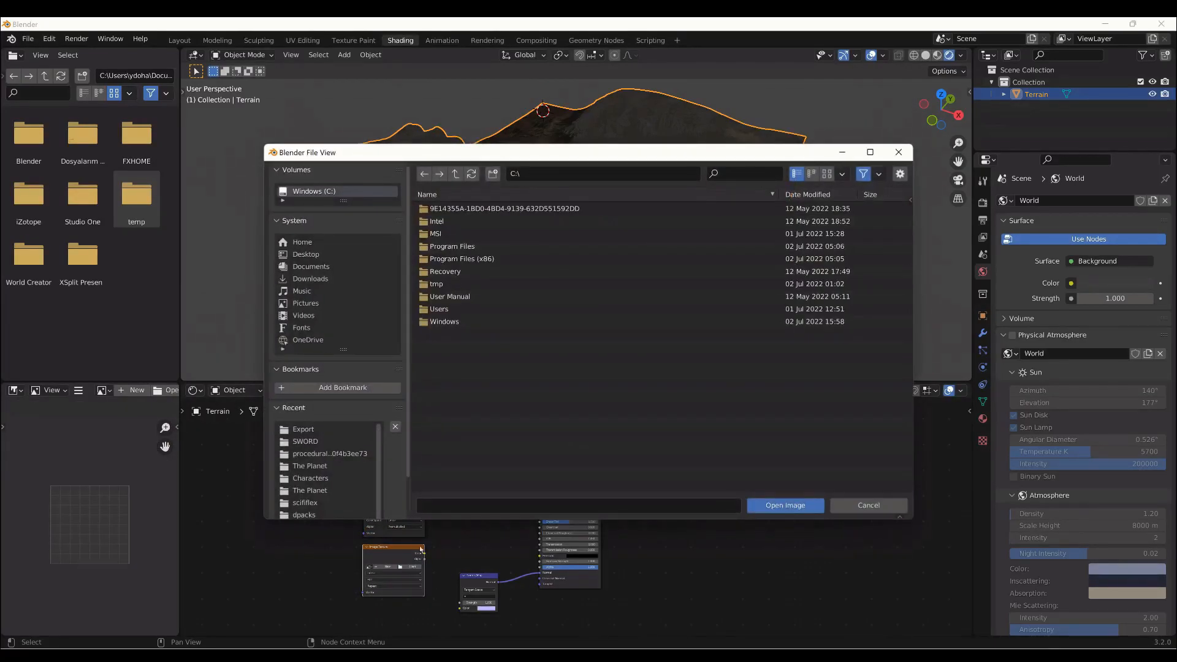
{"action": "mouse_move", "coordinate": [310, 266]}
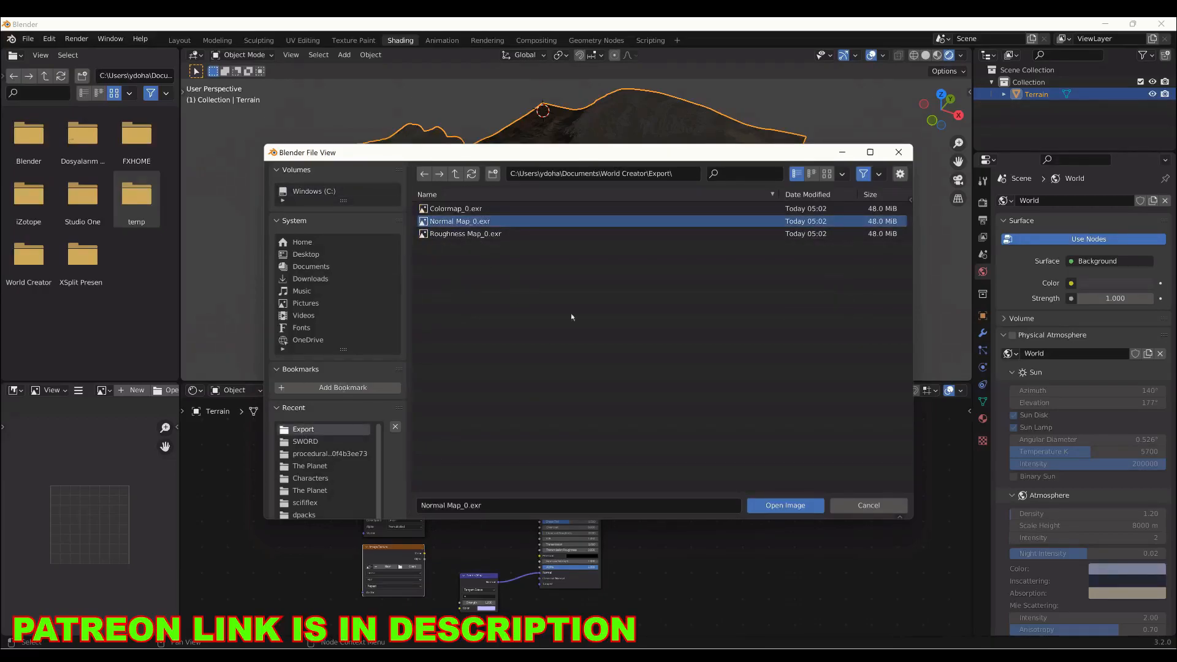
{"action": "left_click", "coordinate": [783, 505]}
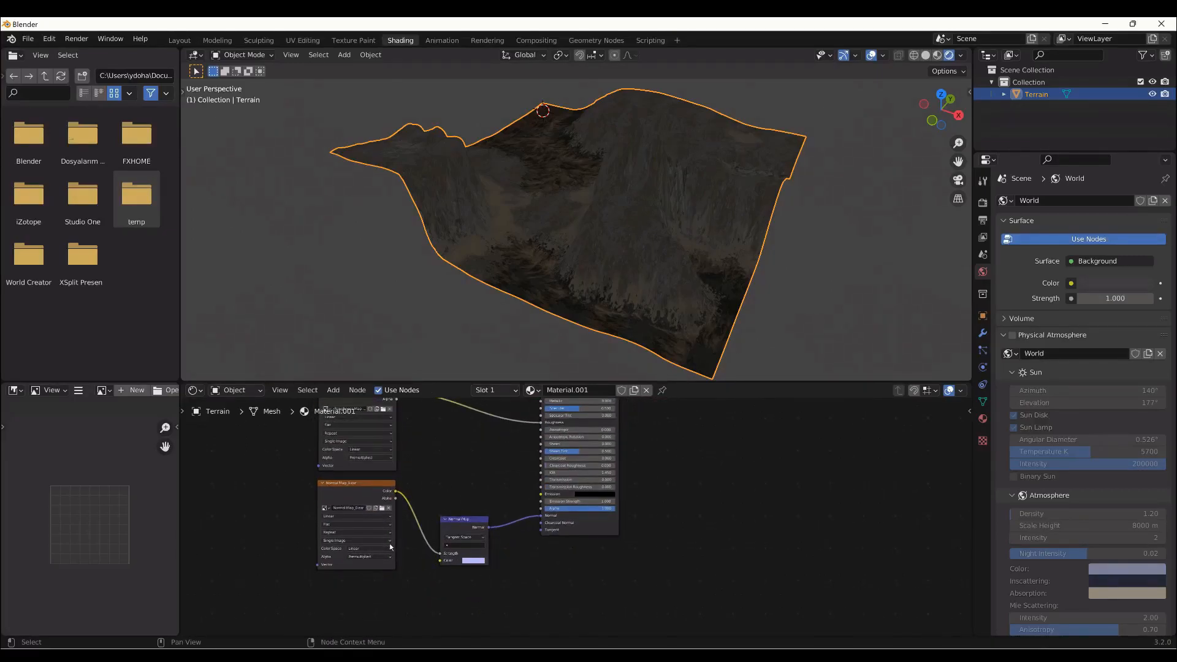
- Set the normal image's colour space to Non-Color and adjust the normal chain
{"action": "left_click", "coordinate": [357, 516]}
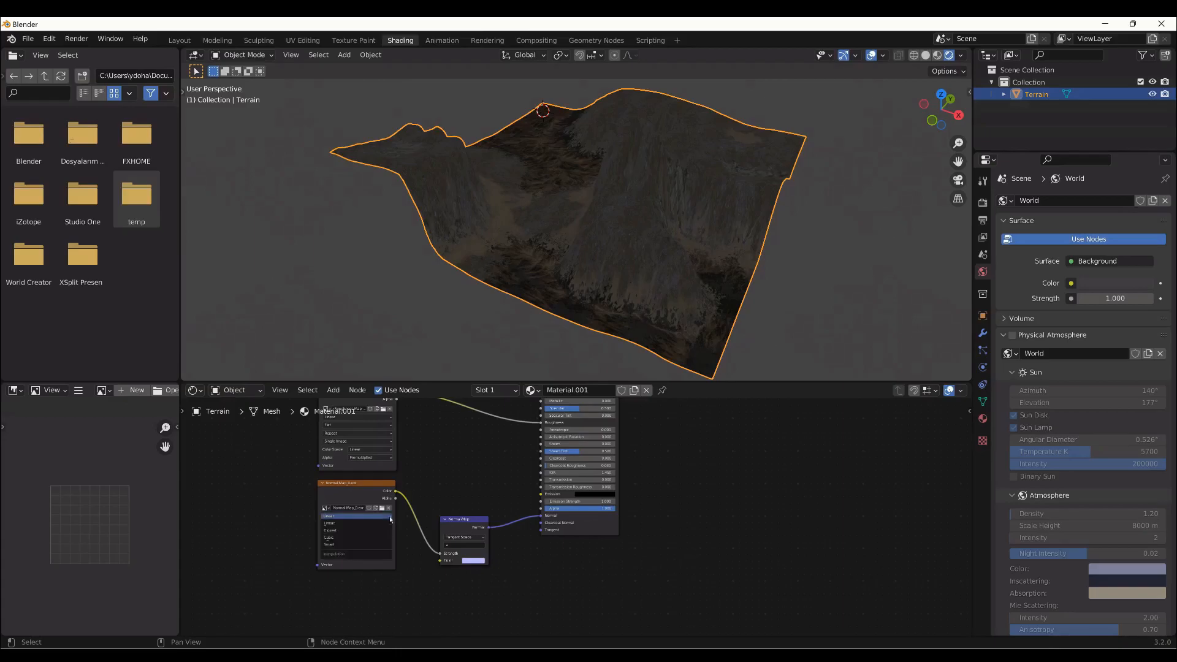
{"action": "left_click", "coordinate": [358, 548]}
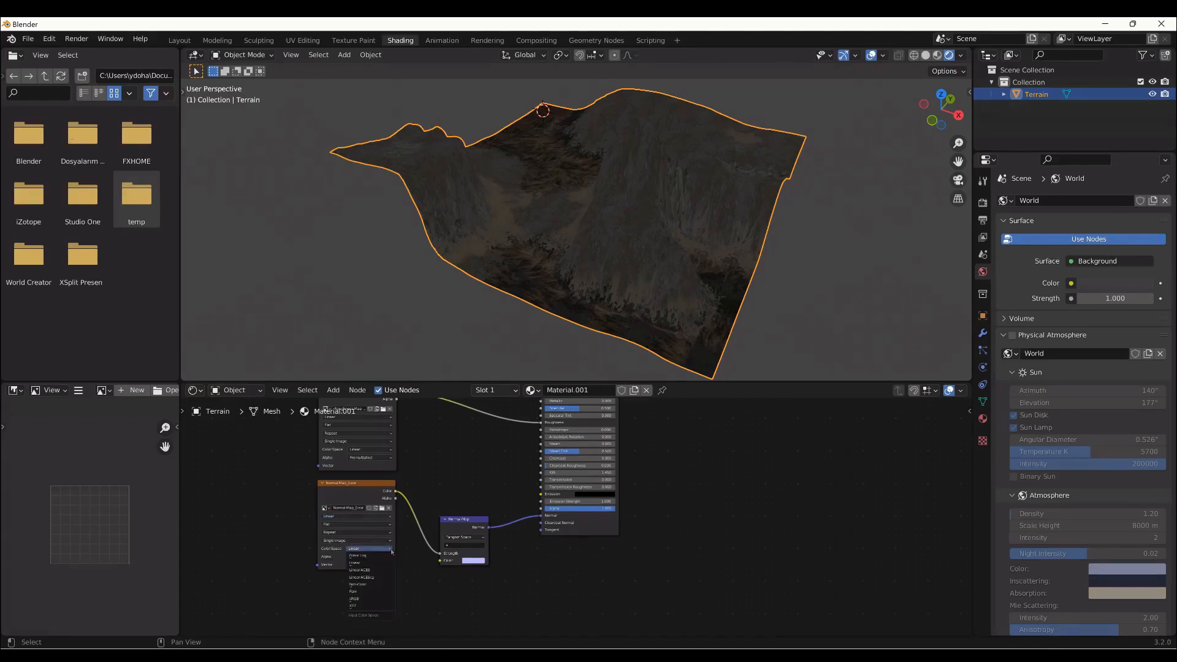
{"action": "left_click", "coordinate": [360, 570]}
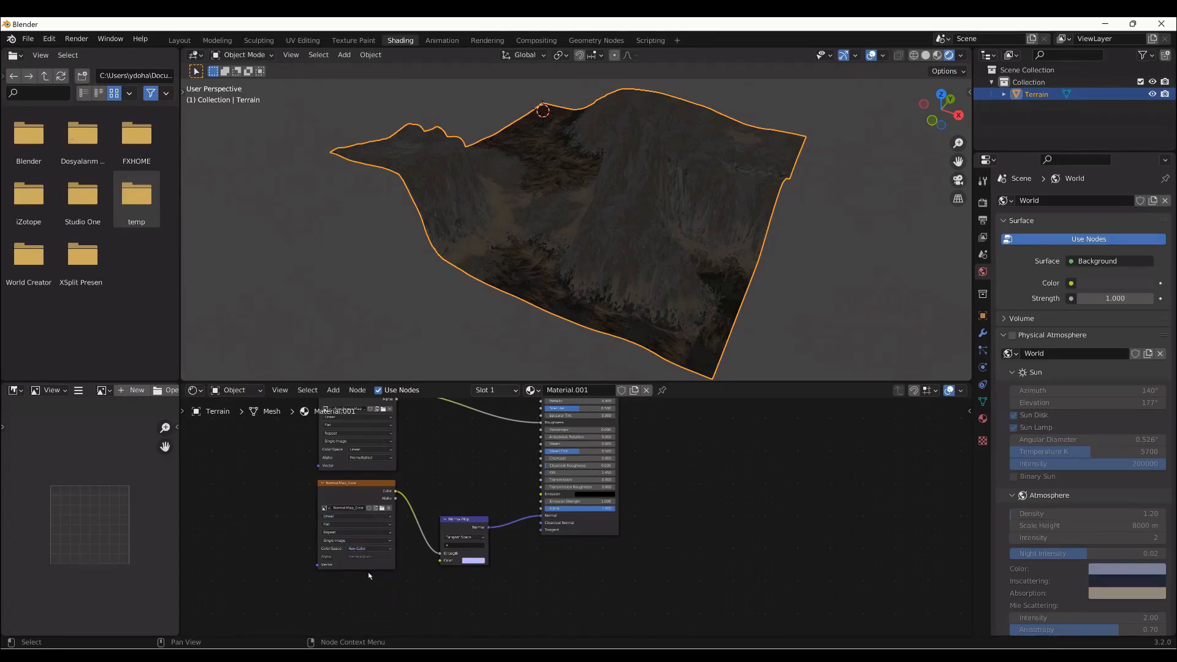
{"action": "mouse_move", "coordinate": [388, 453]}
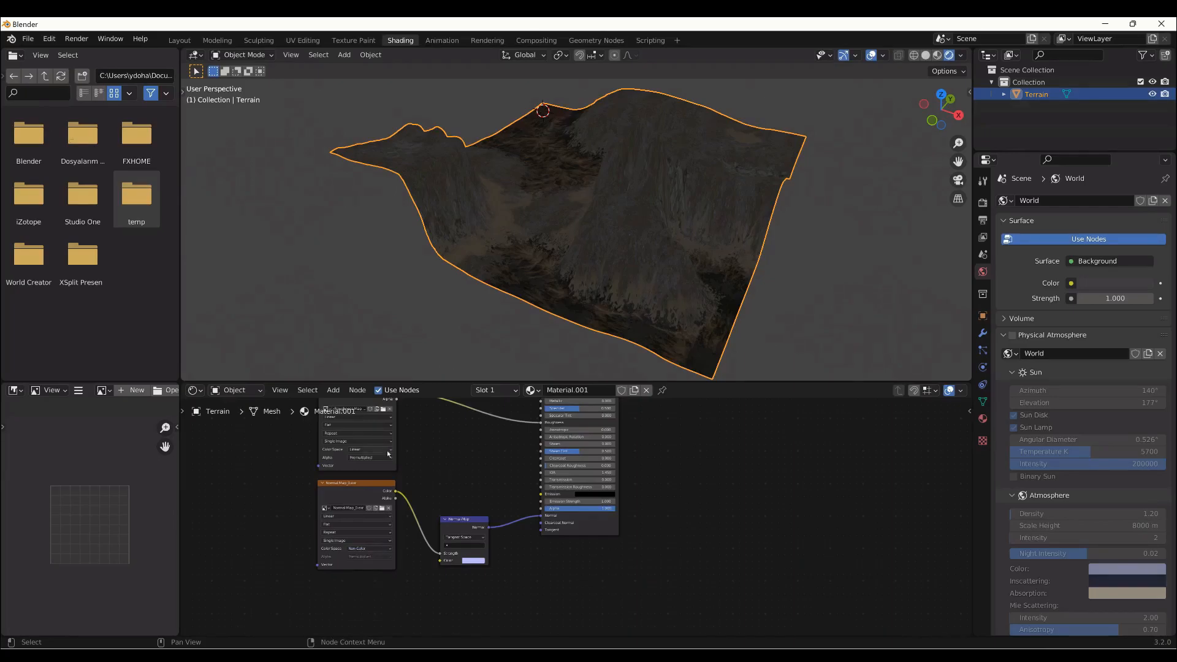
{"action": "left_click", "coordinate": [357, 449]}
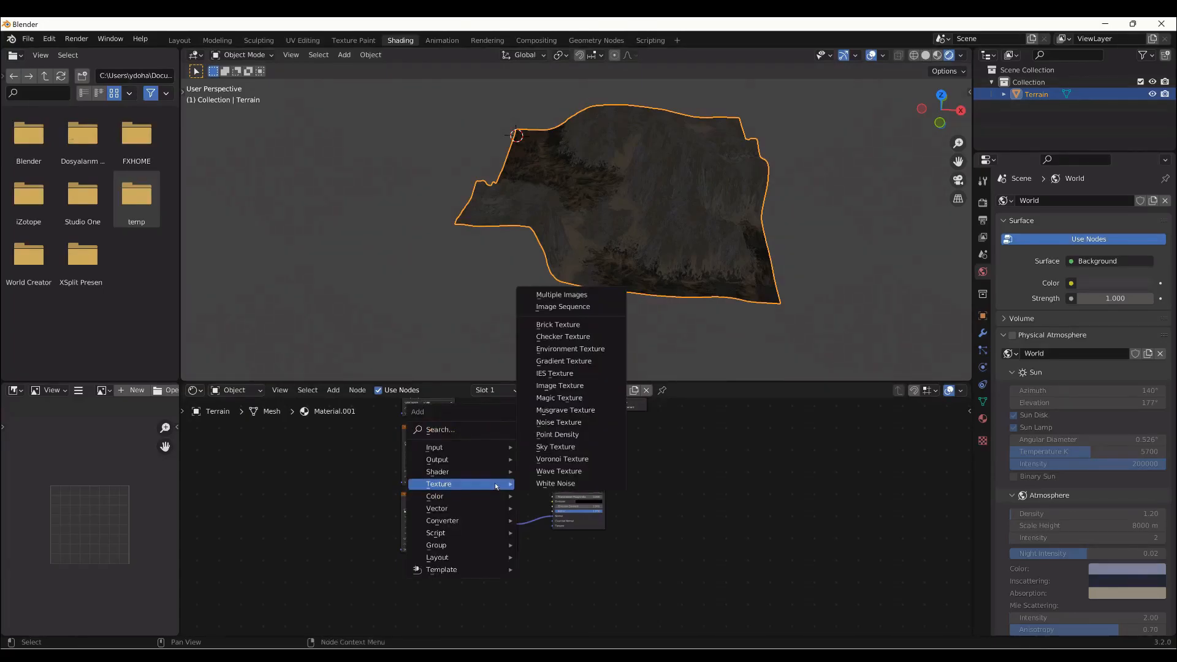
{"action": "mouse_move", "coordinate": [437, 507]}
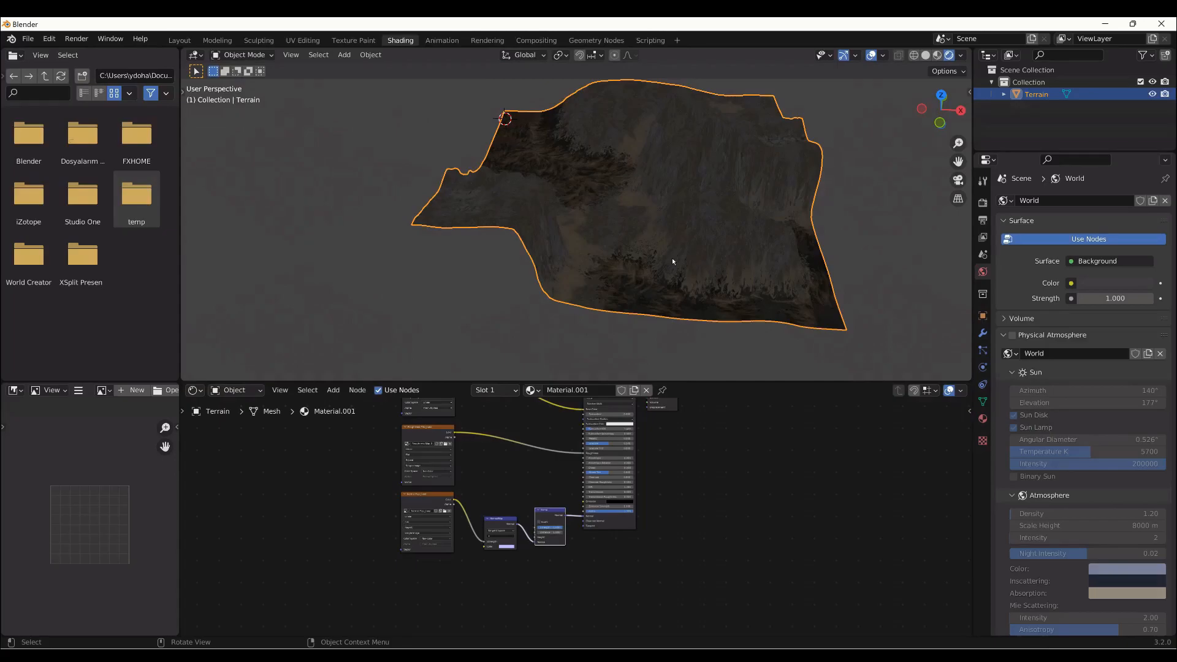
{"action": "left_click_drag", "start_coordinate": [601, 226], "coordinate": [578, 255]}
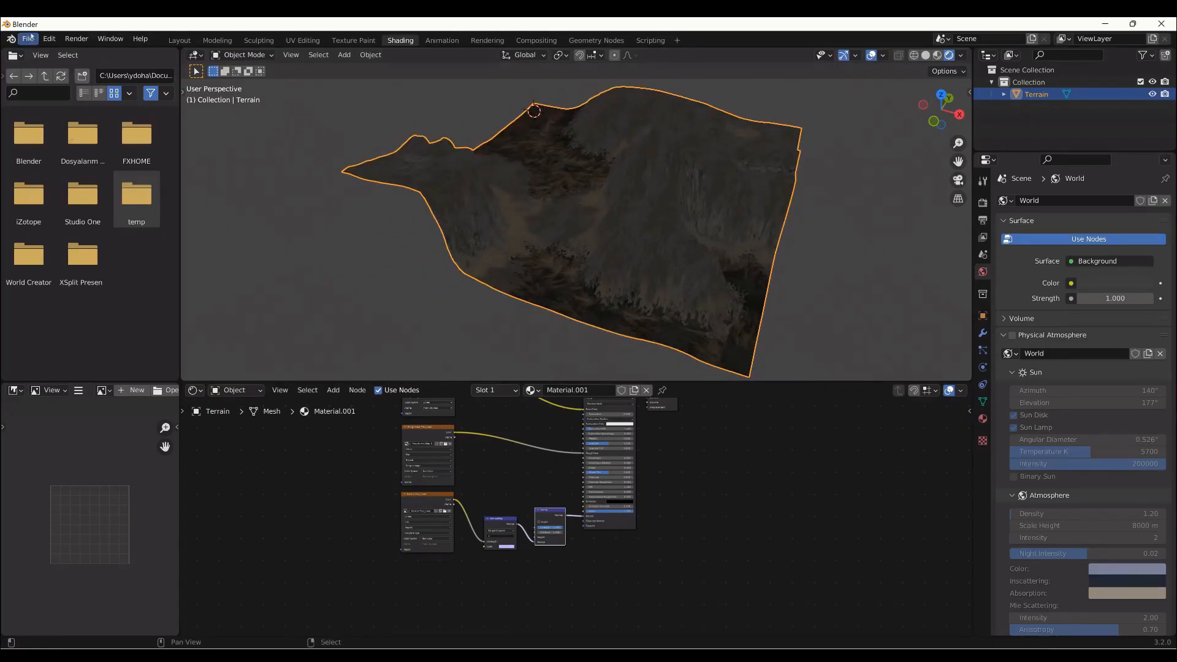
- Start an FBX export into Blender Renders named WC2022 Terrain.fbx
{"action": "left_click", "coordinate": [28, 38]}
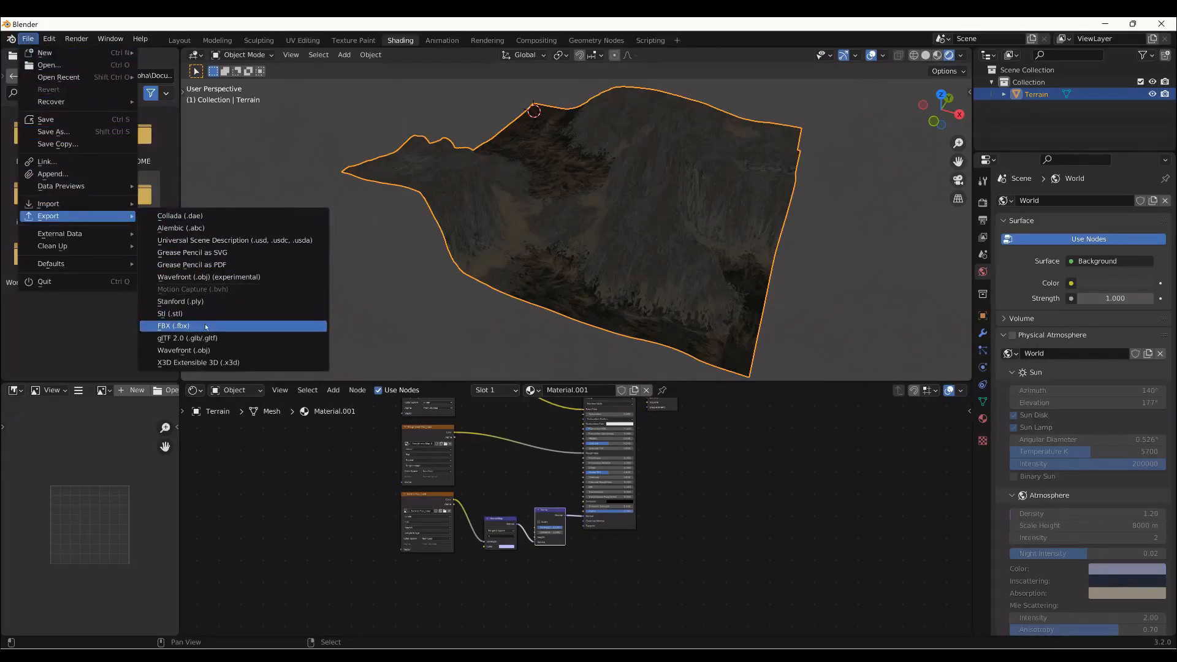
{"action": "left_click", "coordinate": [173, 325]}
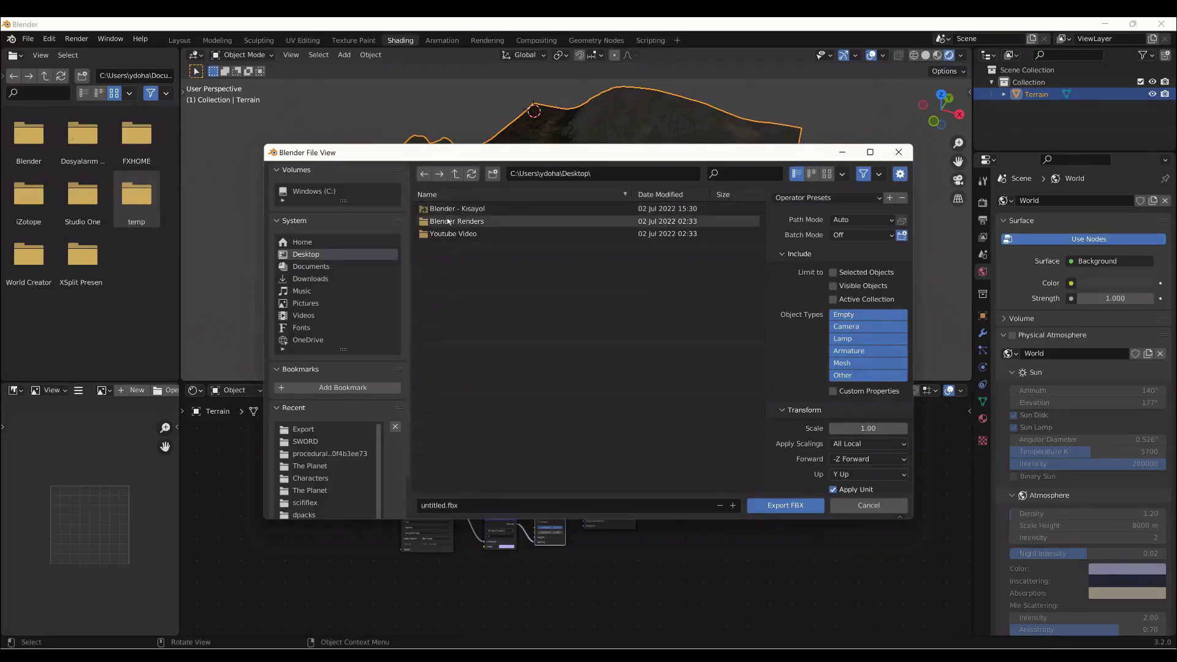
{"action": "double_click", "coordinate": [456, 221]}
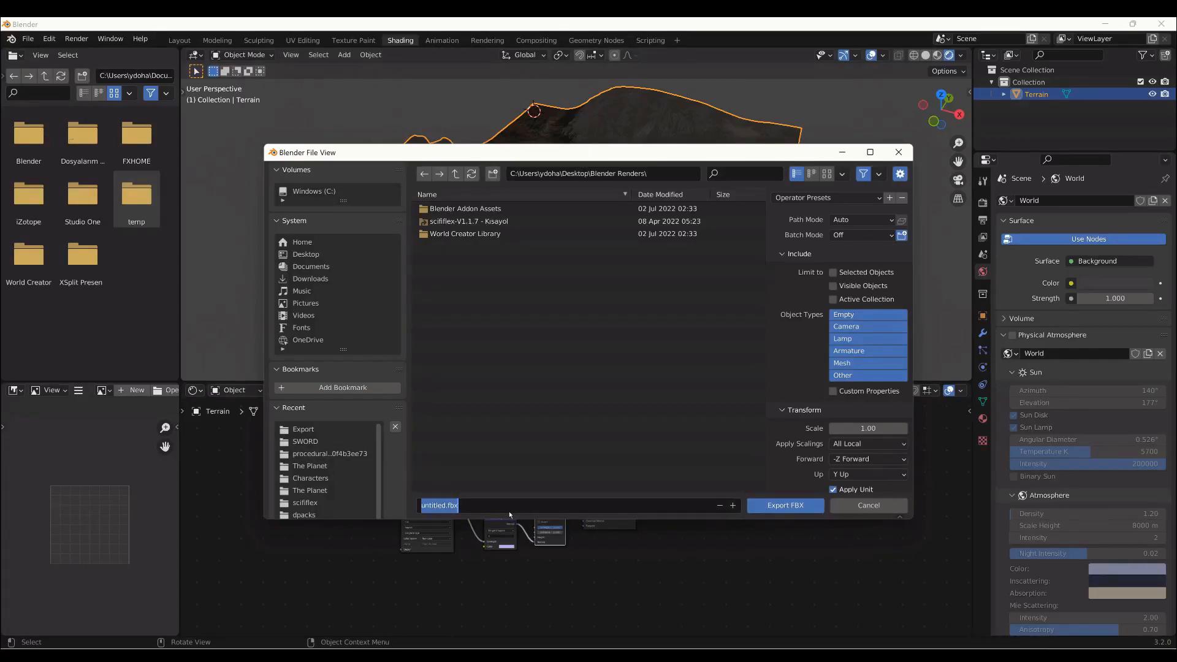
{"action": "type", "text": "WC"}
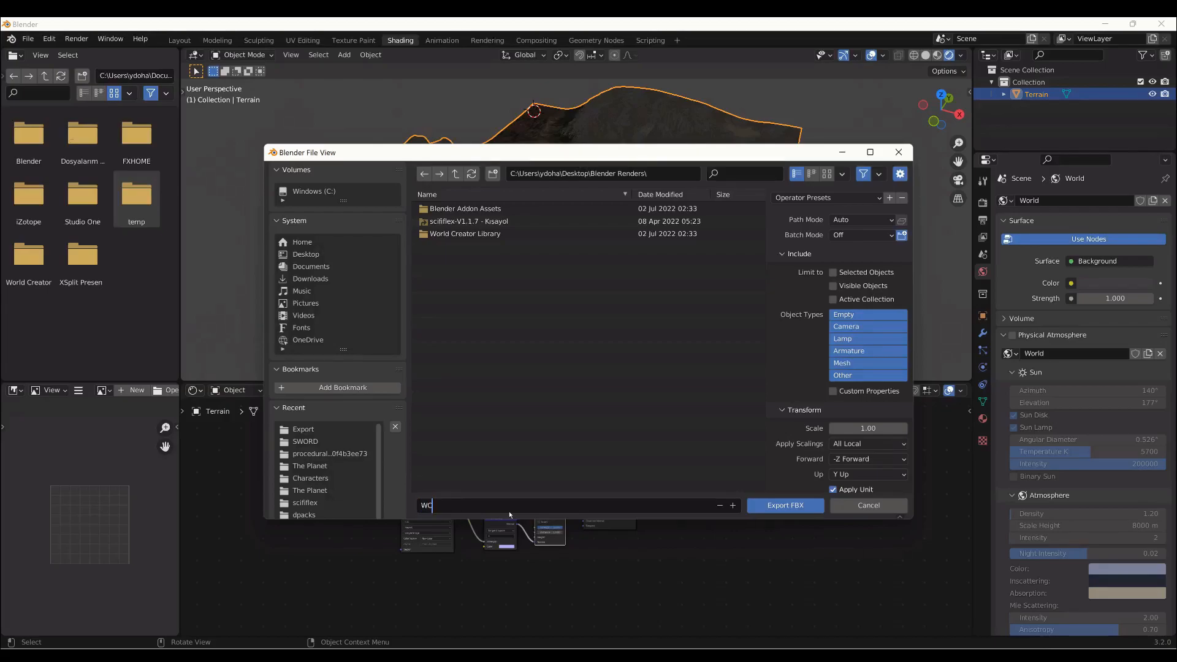
{"action": "type", "text": "2022 Te"}
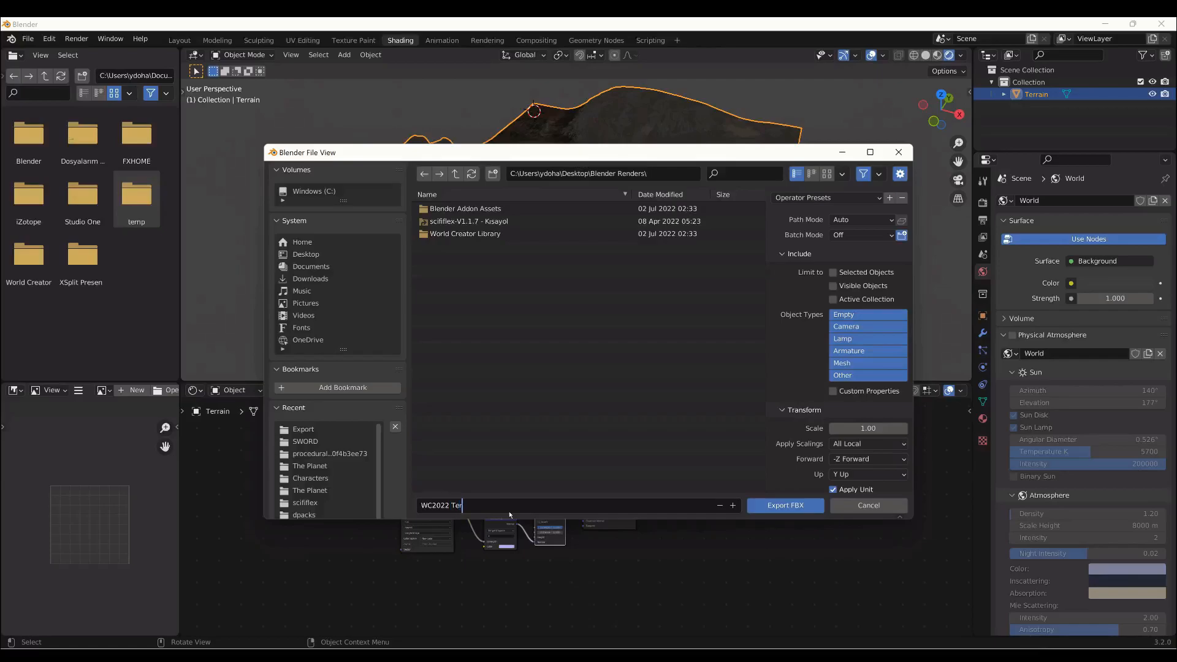
{"action": "type", "text": "rain"}
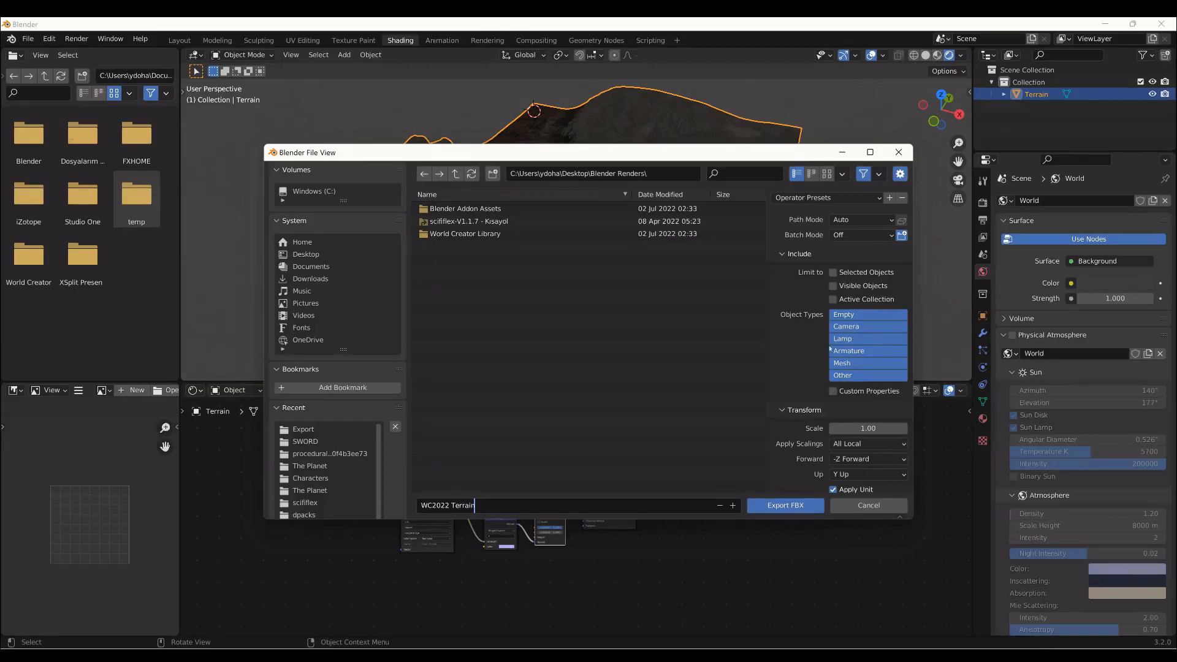
{"action": "type", "text": ".fbx"}
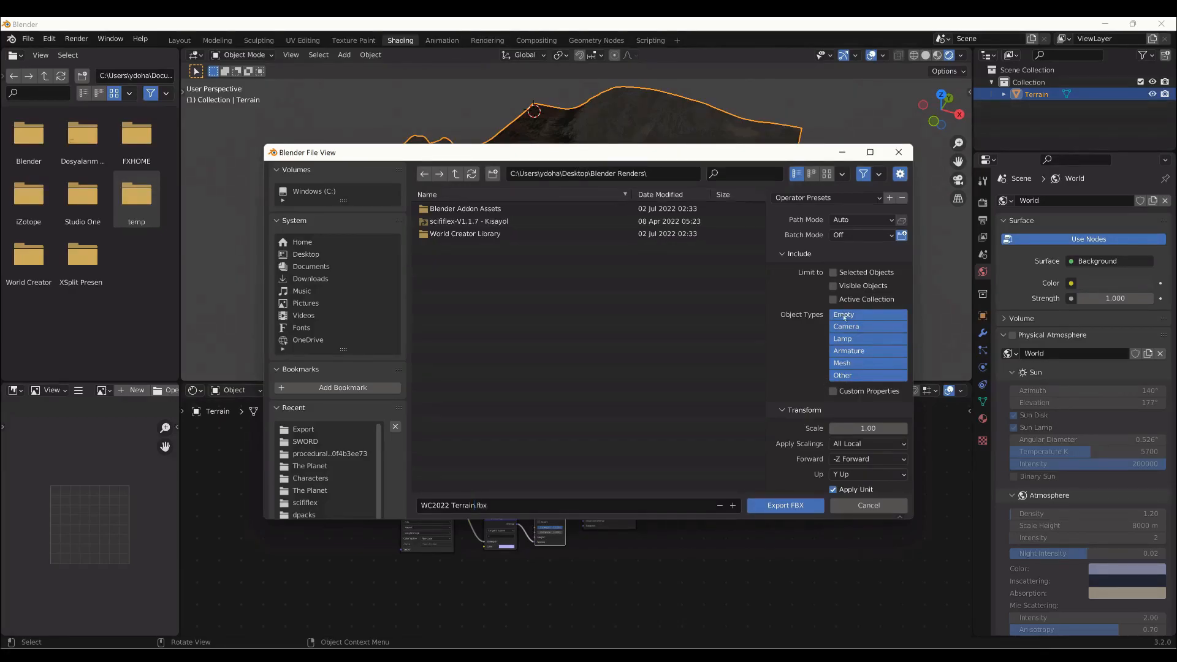
- Limit the export to selected objects and write the FBX file
{"action": "left_click", "coordinate": [832, 272]}
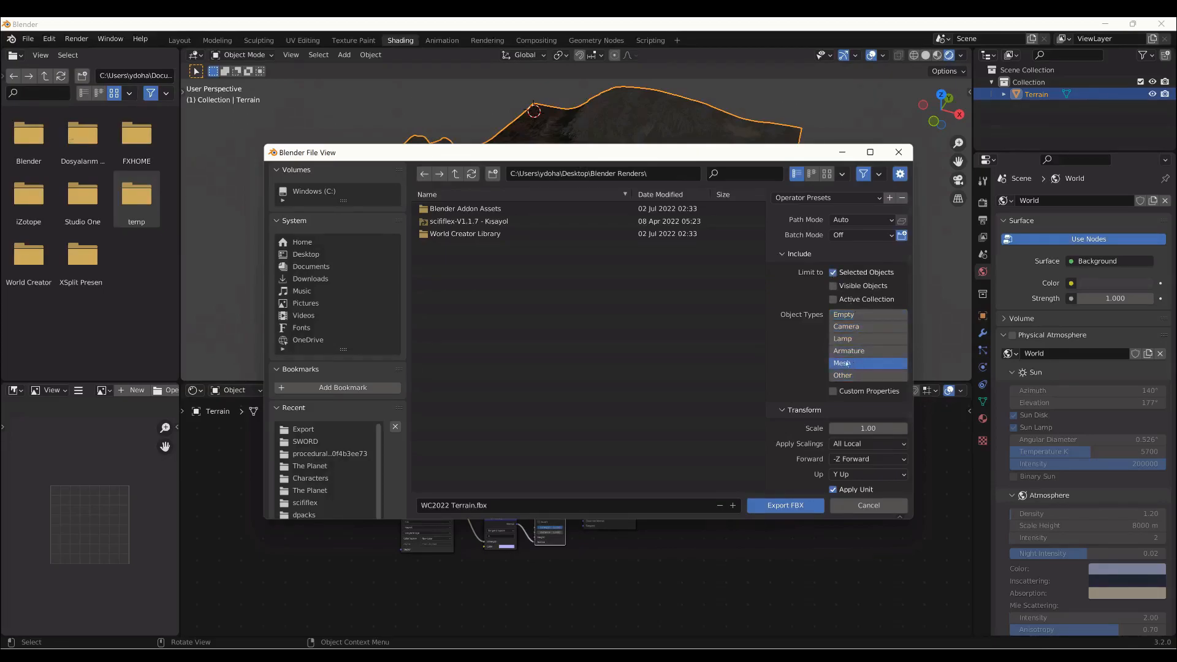
{"action": "mouse_move", "coordinate": [858, 383]}
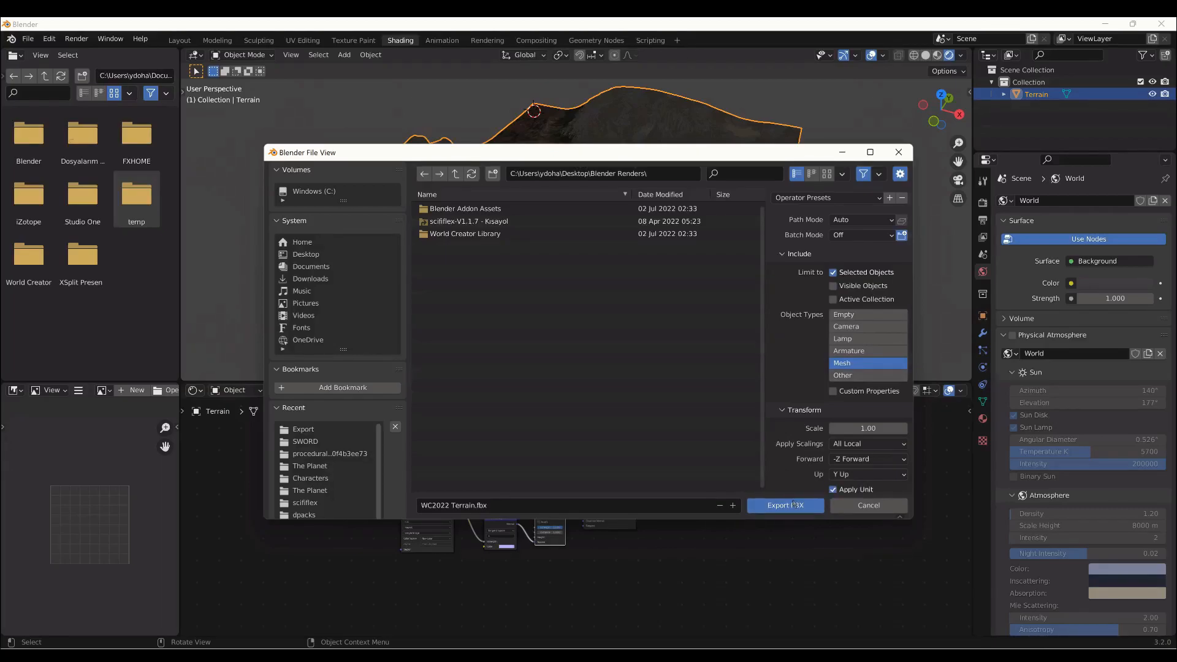
{"action": "left_click", "coordinate": [785, 504]}
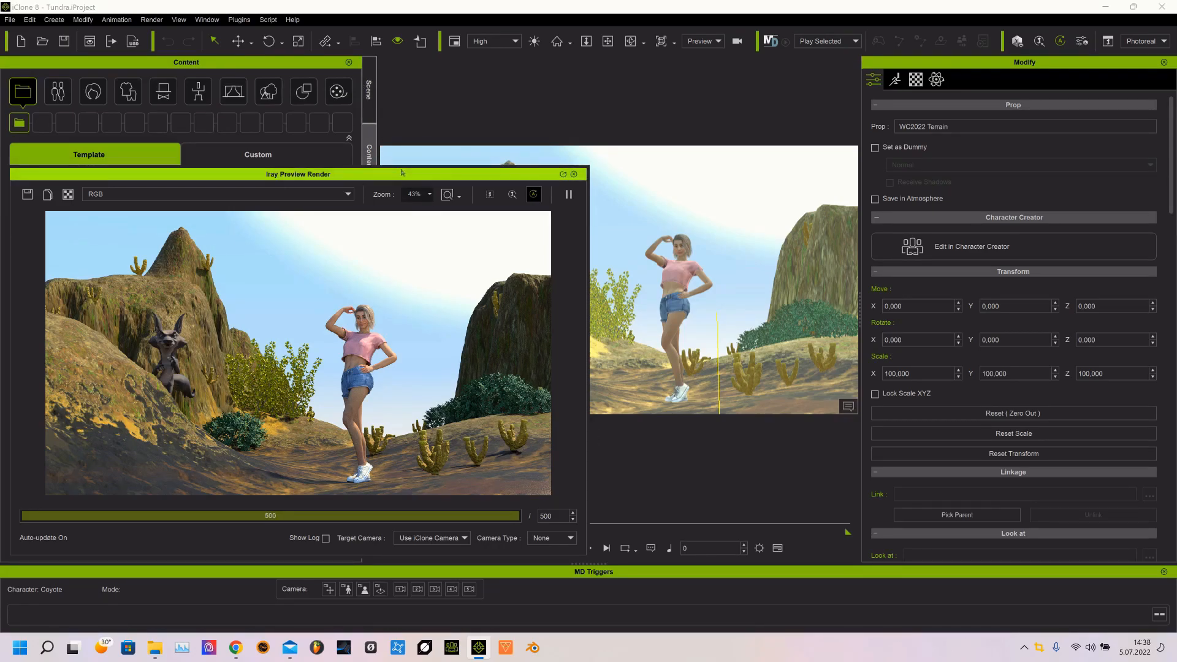
- Drag the finished Iray preview render window aside to the left
{"action": "left_click_drag", "start_coordinate": [298, 174], "coordinate": [166, 92]}
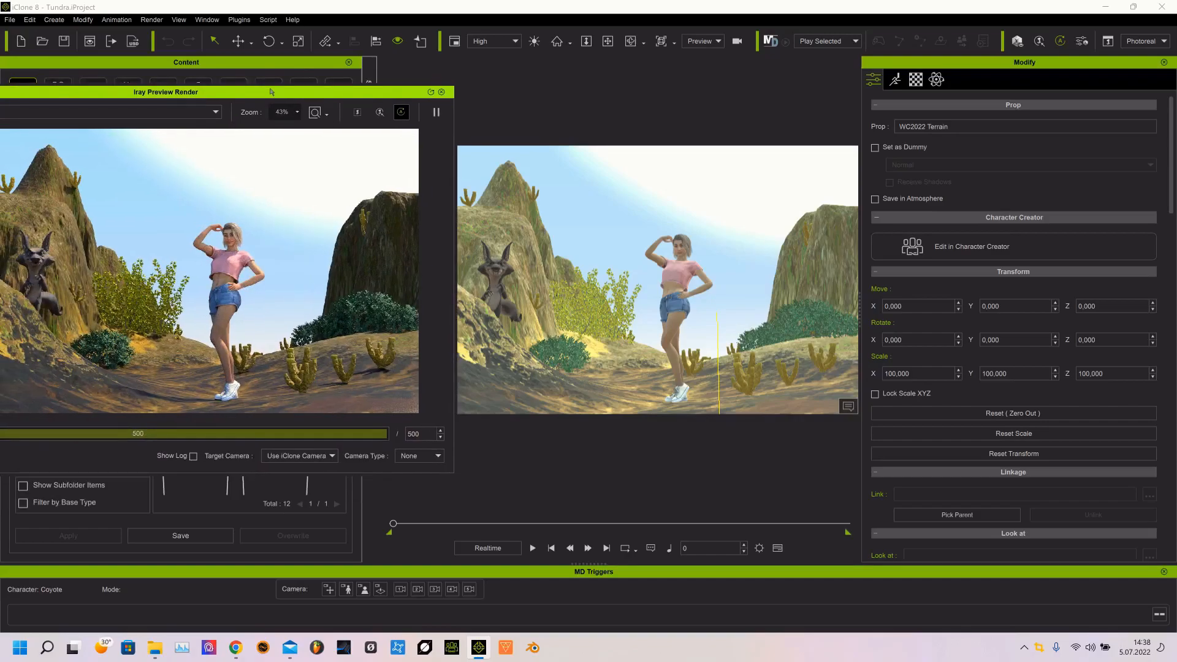